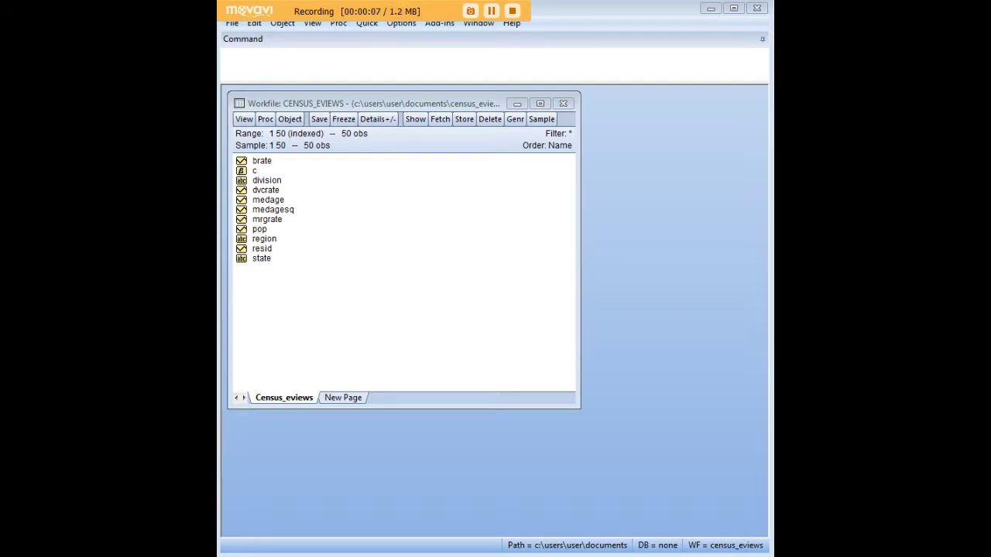
mouse_move(291, 107)
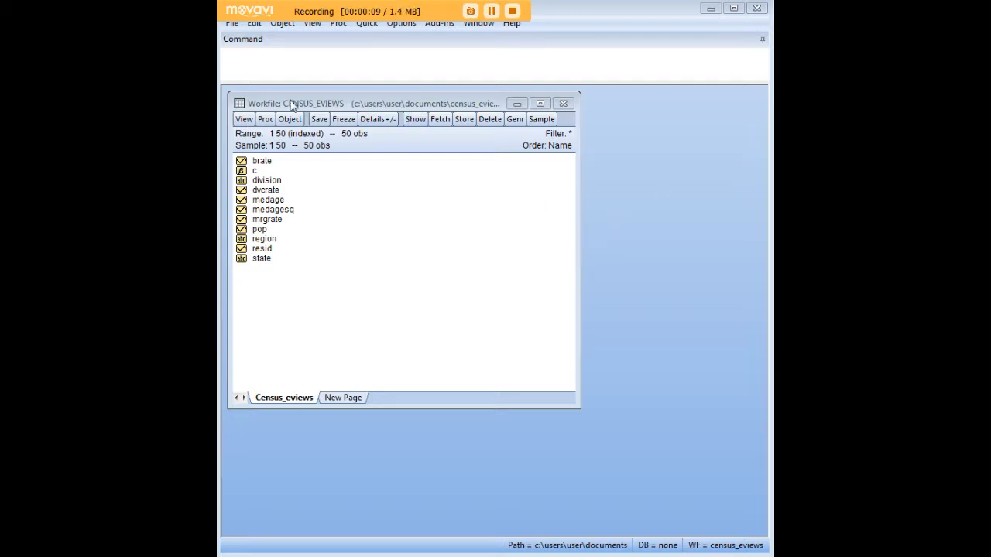
mouse_move(350, 118)
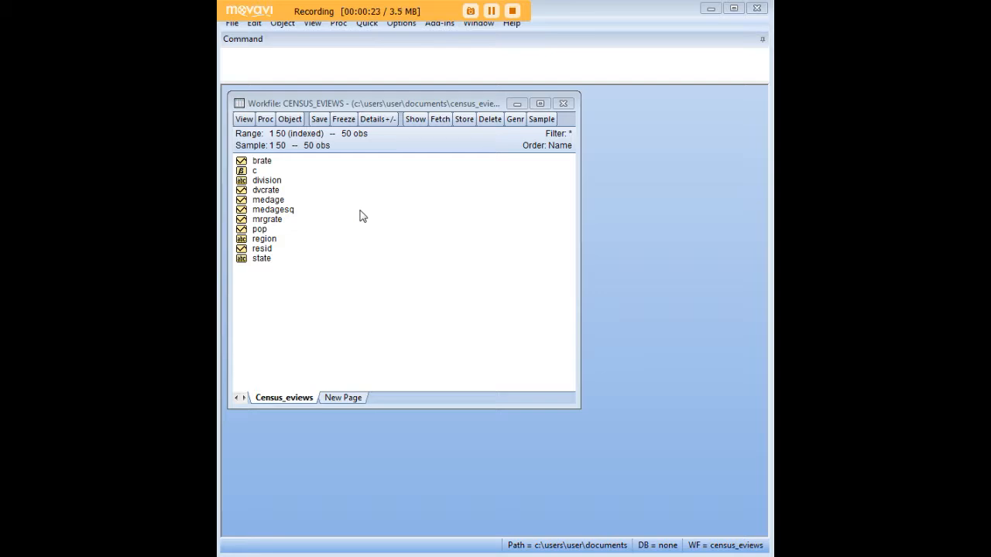
mouse_move(381, 238)
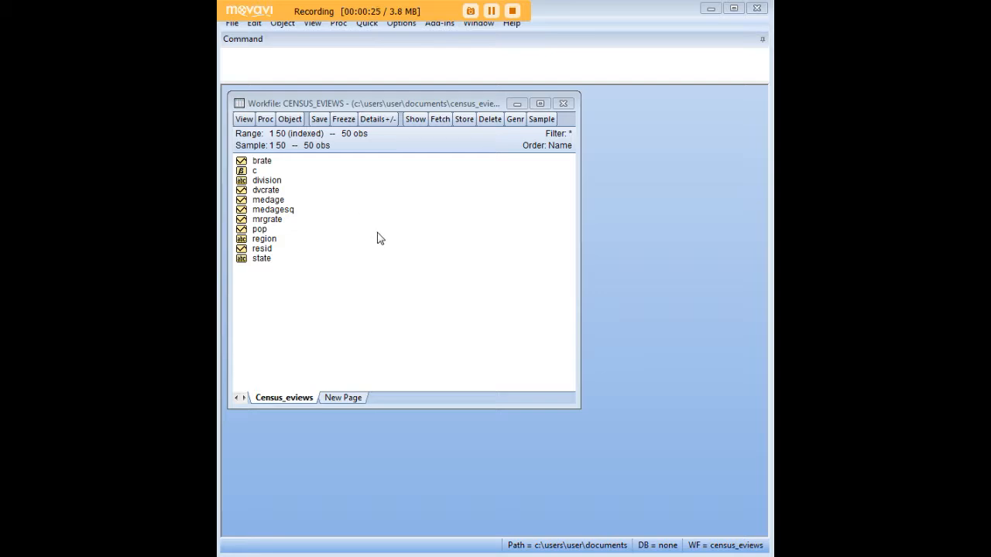
mouse_move(374, 223)
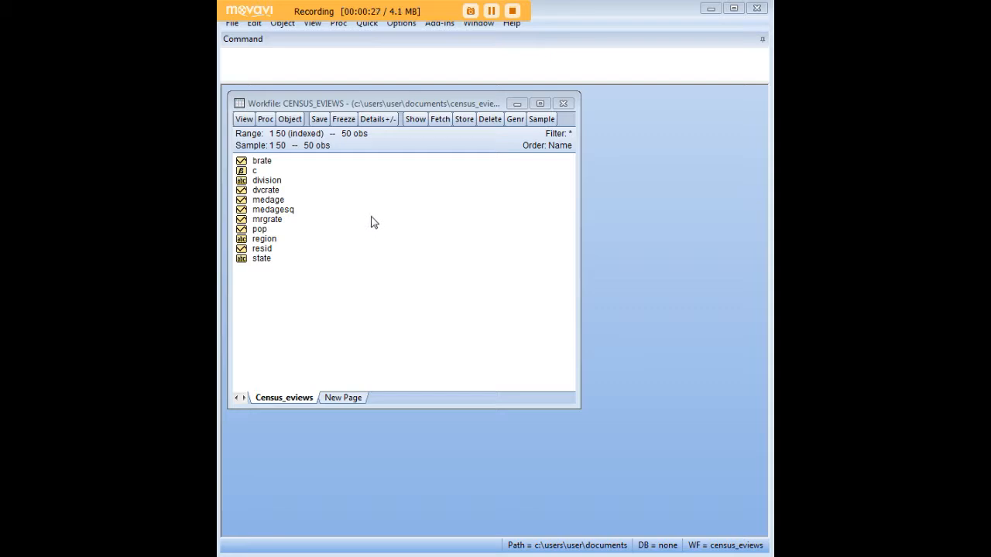
mouse_move(366, 217)
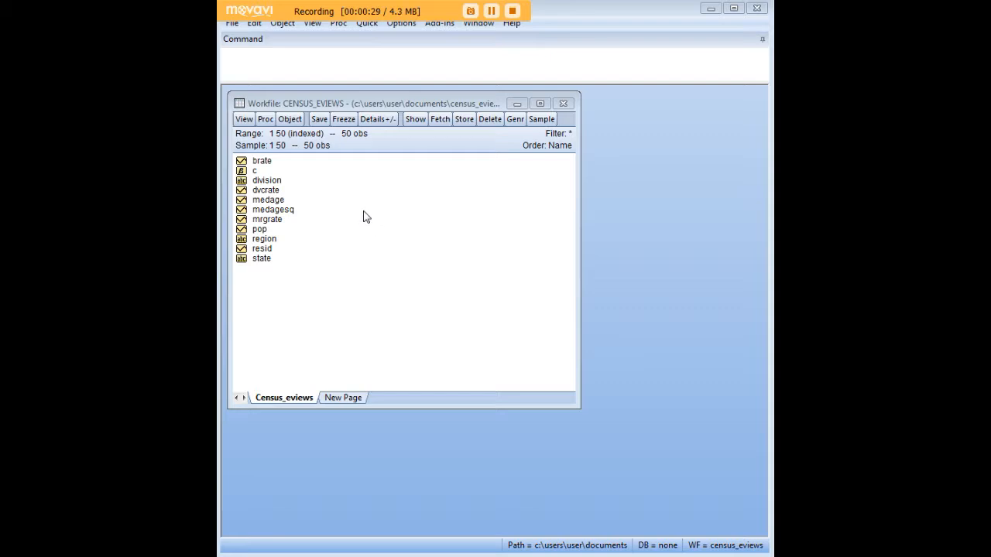
mouse_move(391, 288)
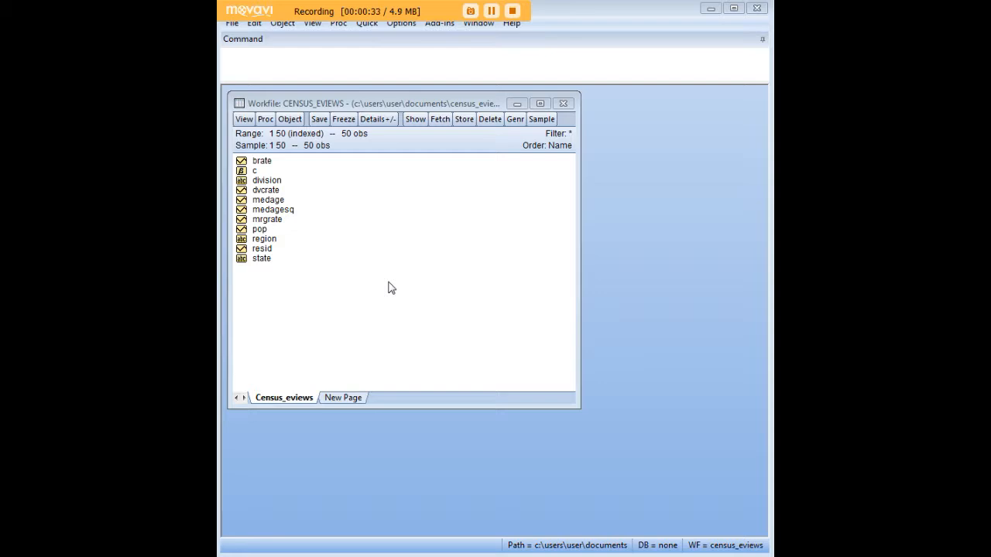
mouse_move(399, 235)
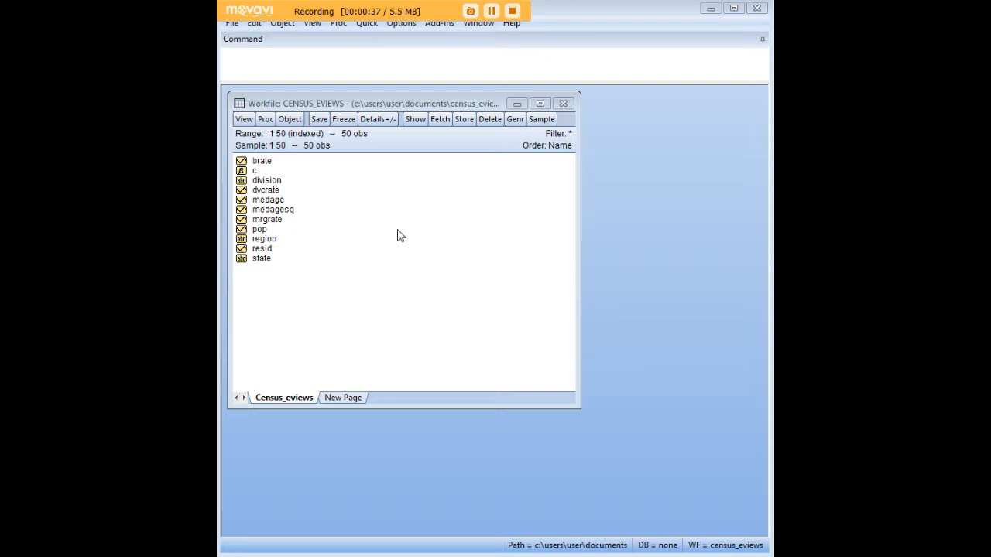
Enter the command 'equation eq1.ls dvcrate medage mrgrate c' to regress divorce rate by least squares.
left_click(266, 189)
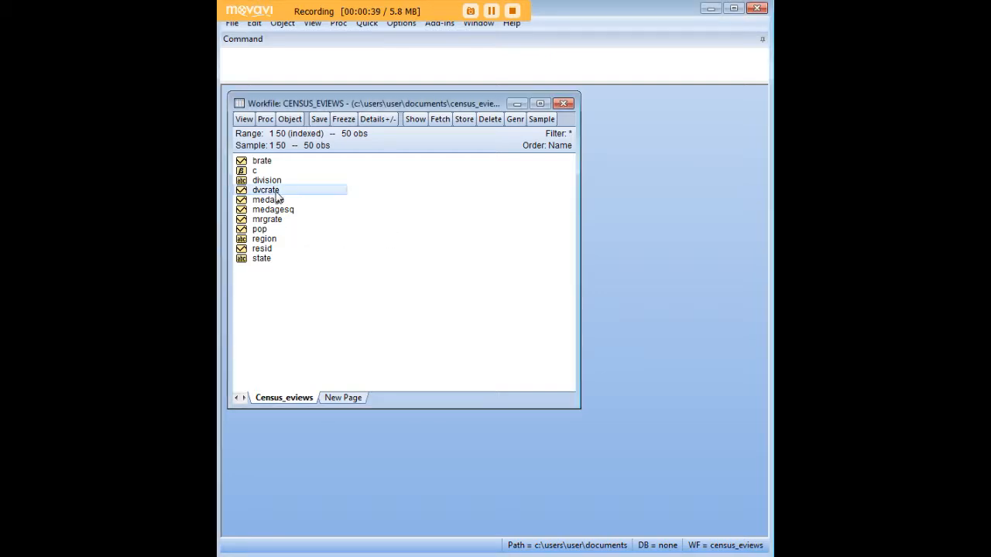
mouse_move(288, 200)
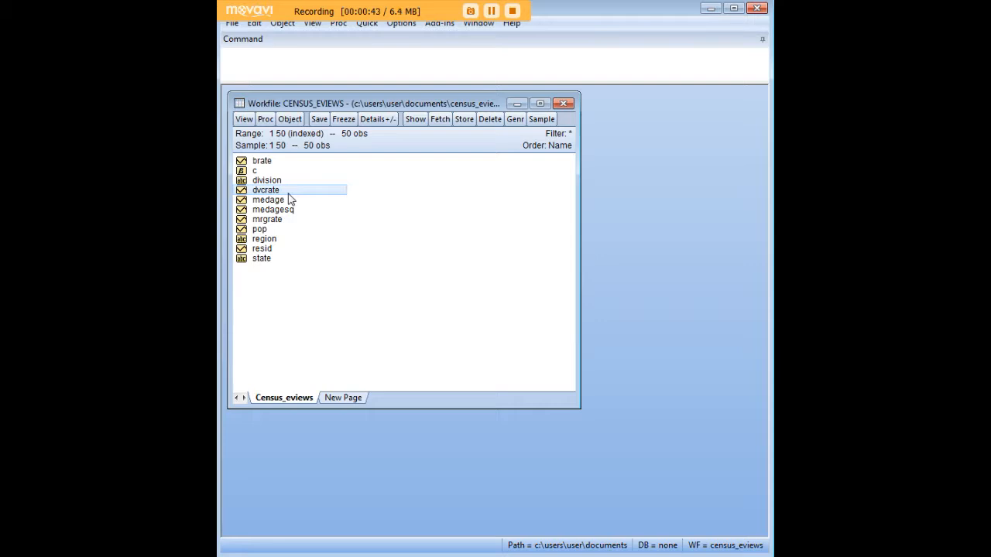
left_click(268, 199)
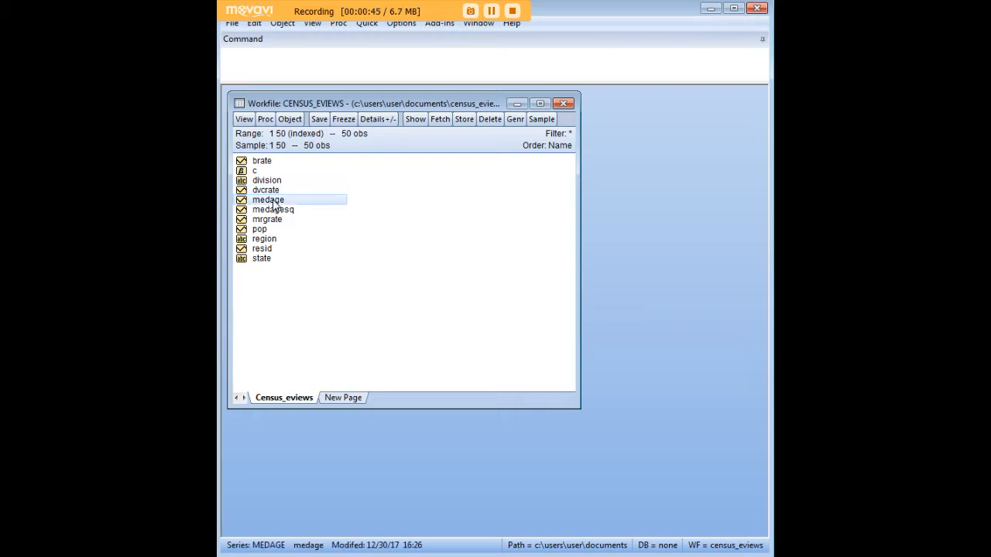
left_click(266, 219)
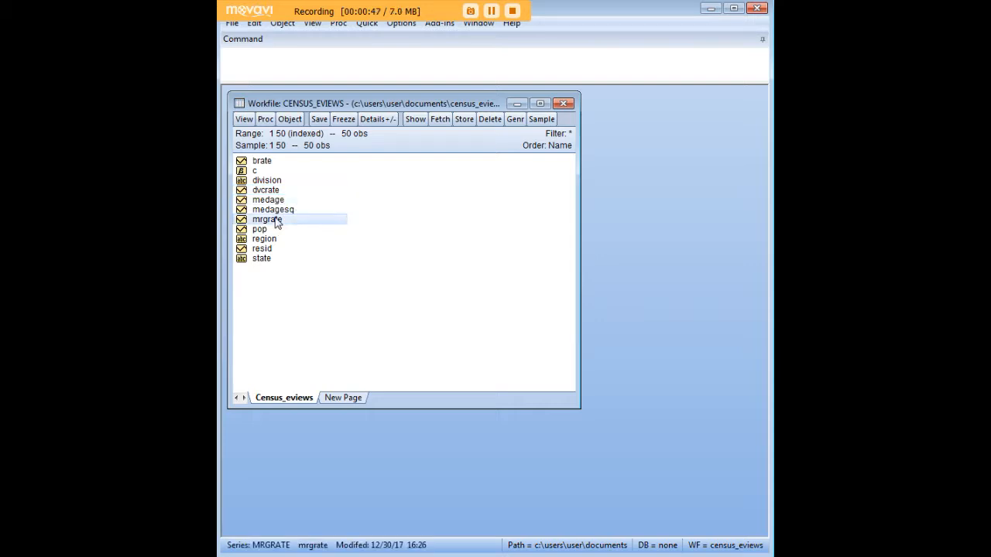
mouse_move(359, 219)
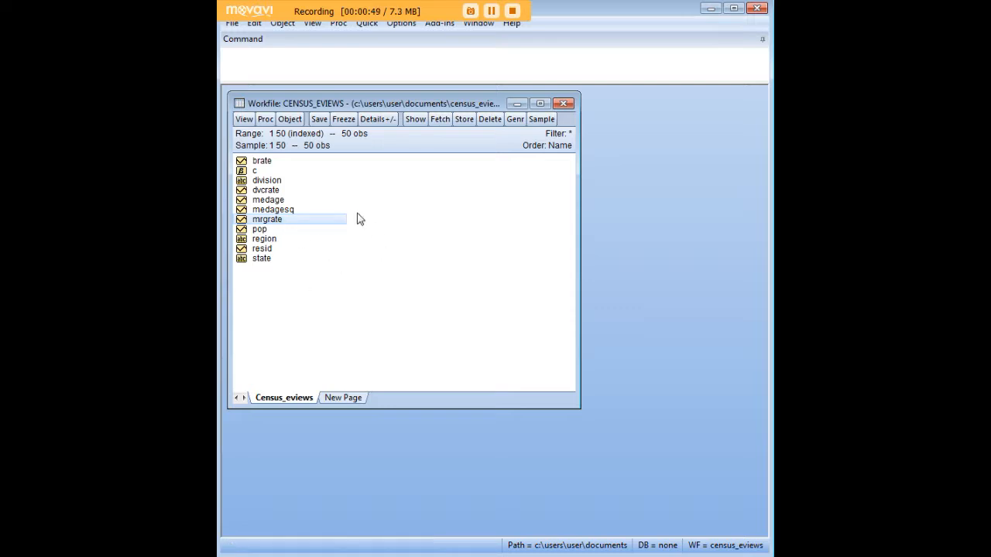
mouse_move(344, 257)
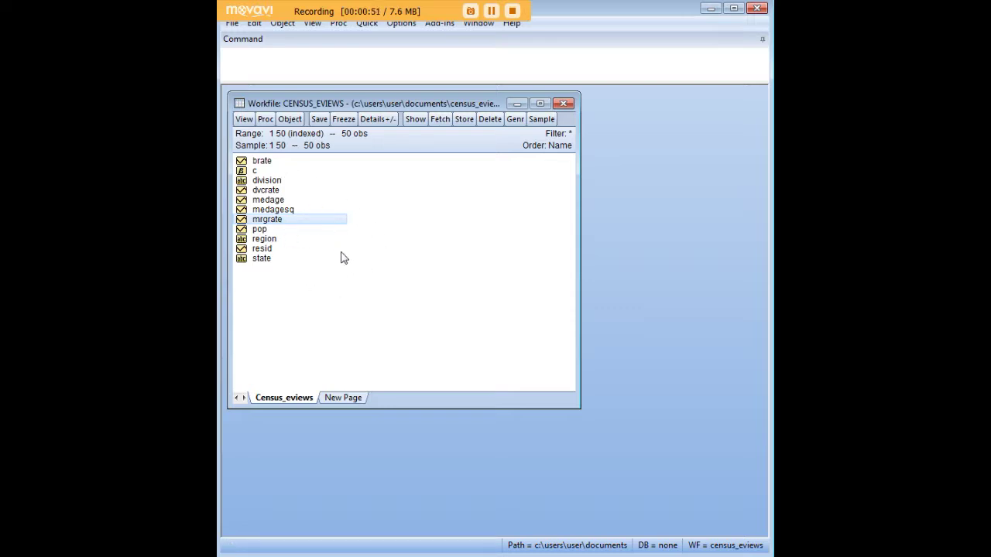
mouse_move(418, 270)
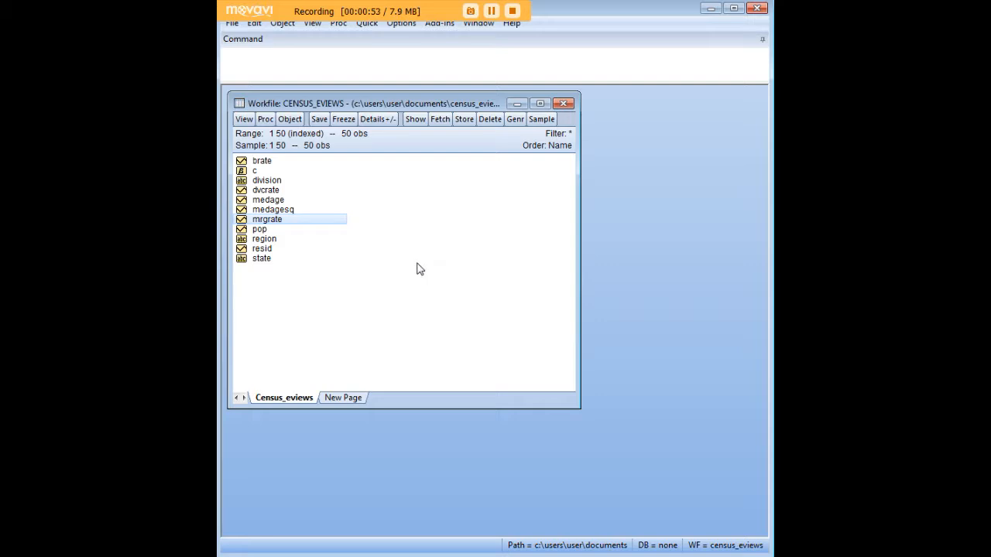
mouse_move(315, 257)
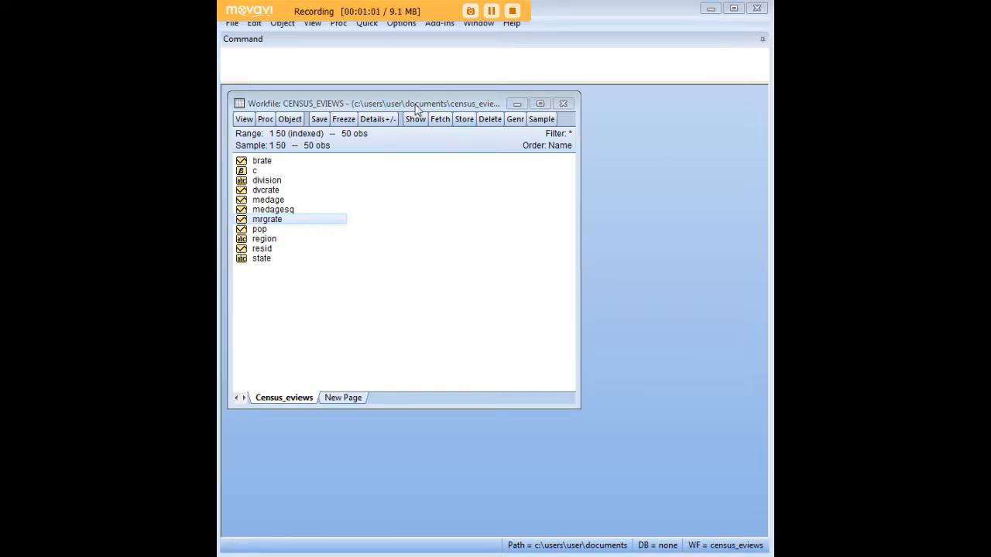
type("equation eq1.ls dvcrate medage mrgrate c")
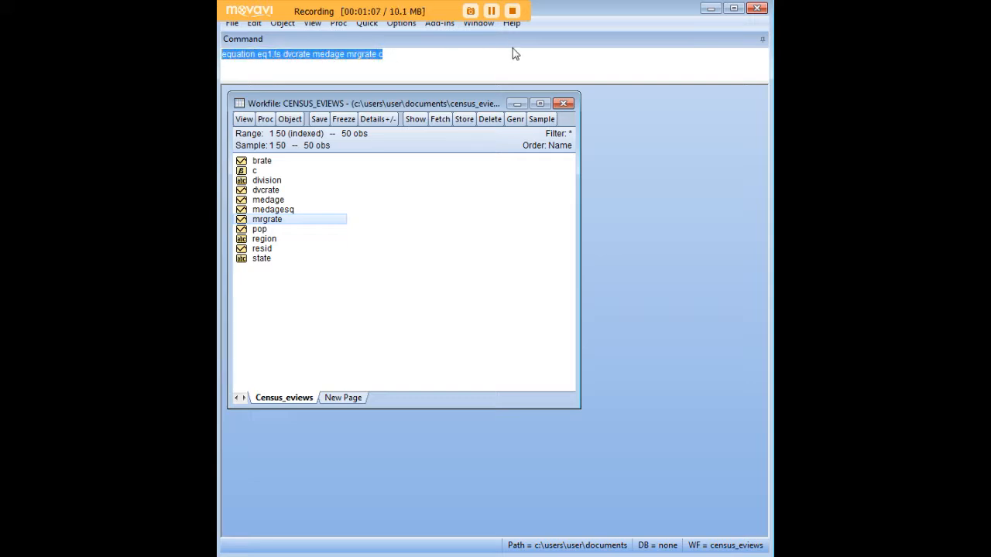
left_click(259, 54)
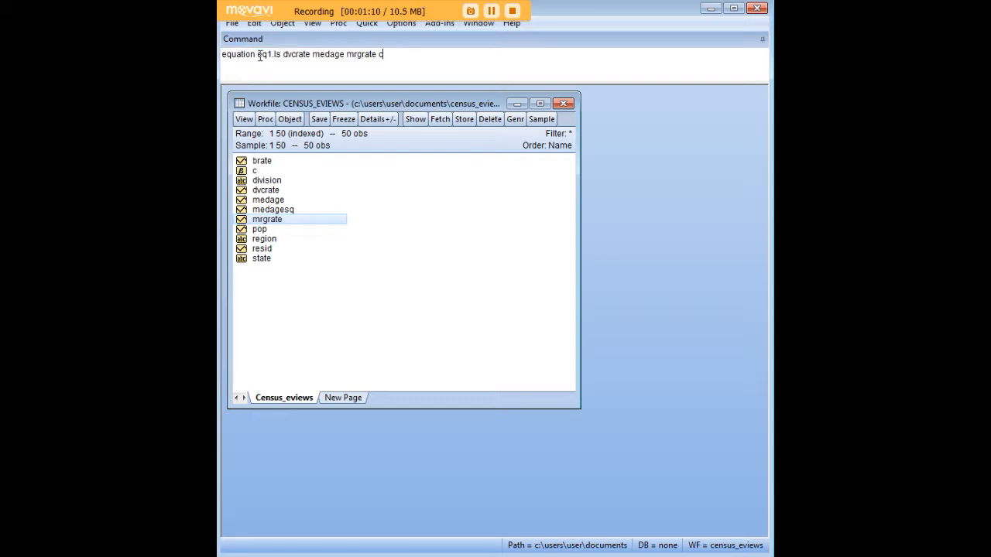
double_click(263, 54)
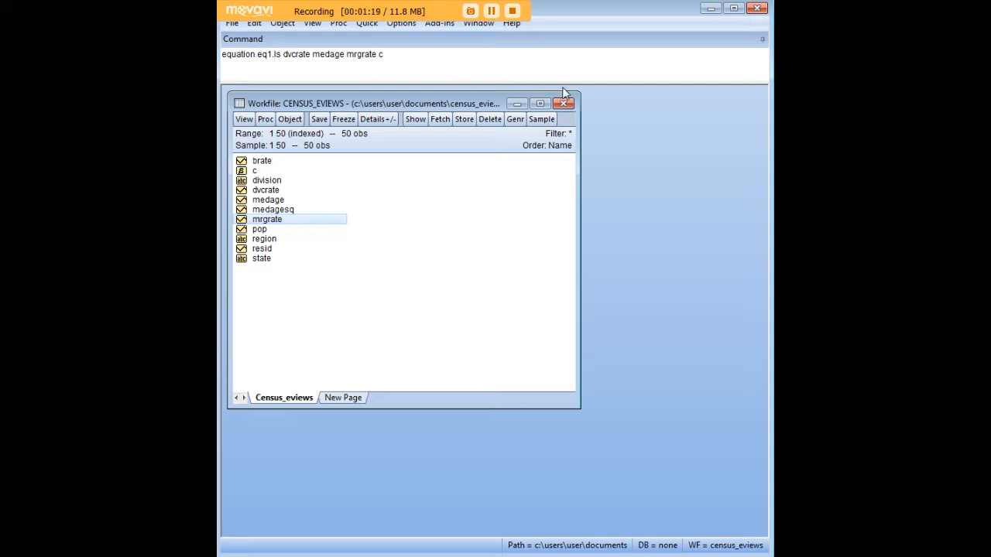
mouse_move(407, 47)
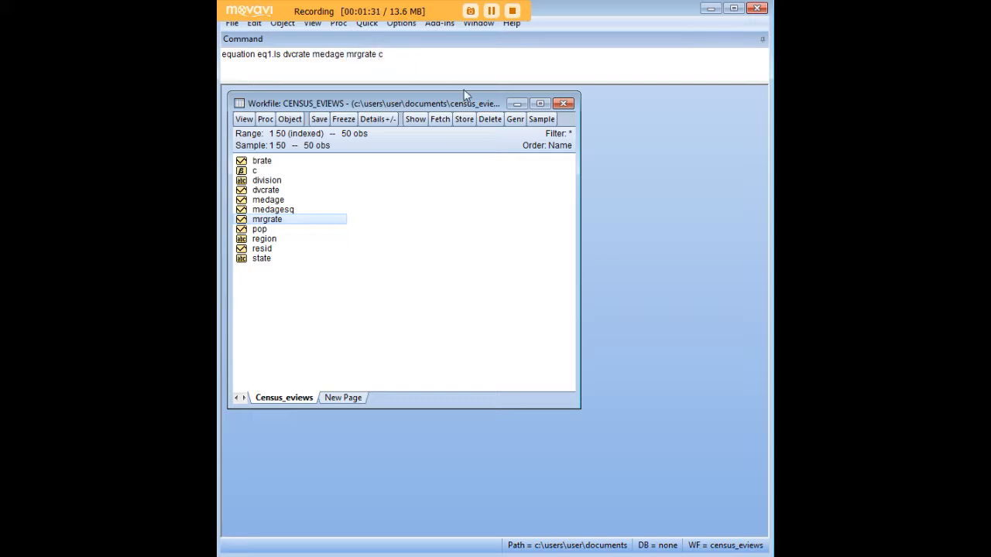
mouse_move(458, 89)
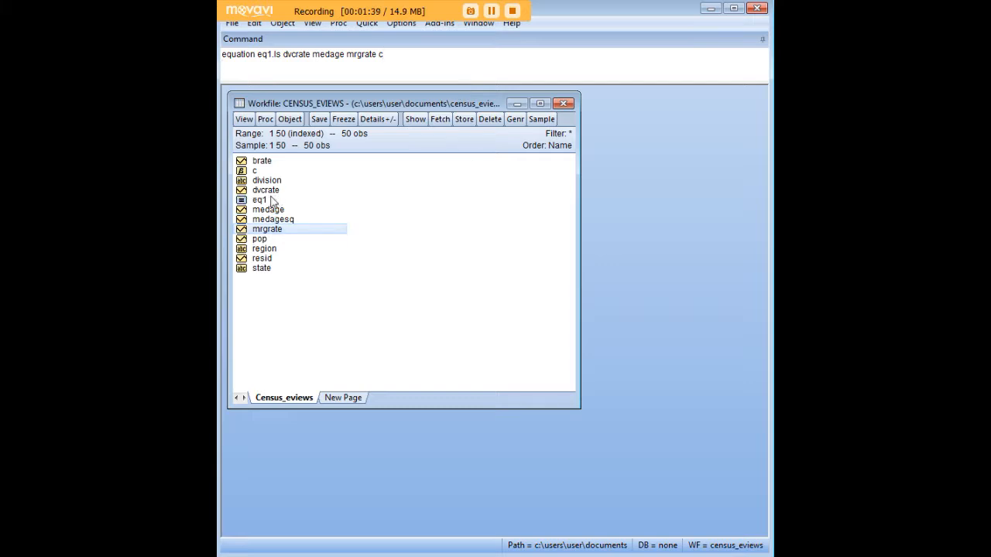
Open eq1 from the workfile list to show the least-squares results (R-squared 0.637).
left_click(258, 199)
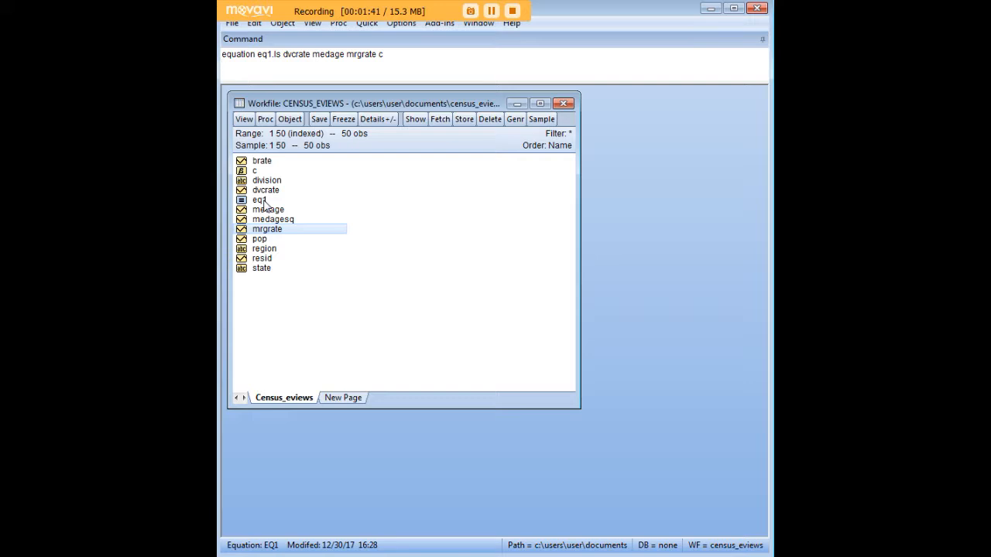
right_click(260, 200)
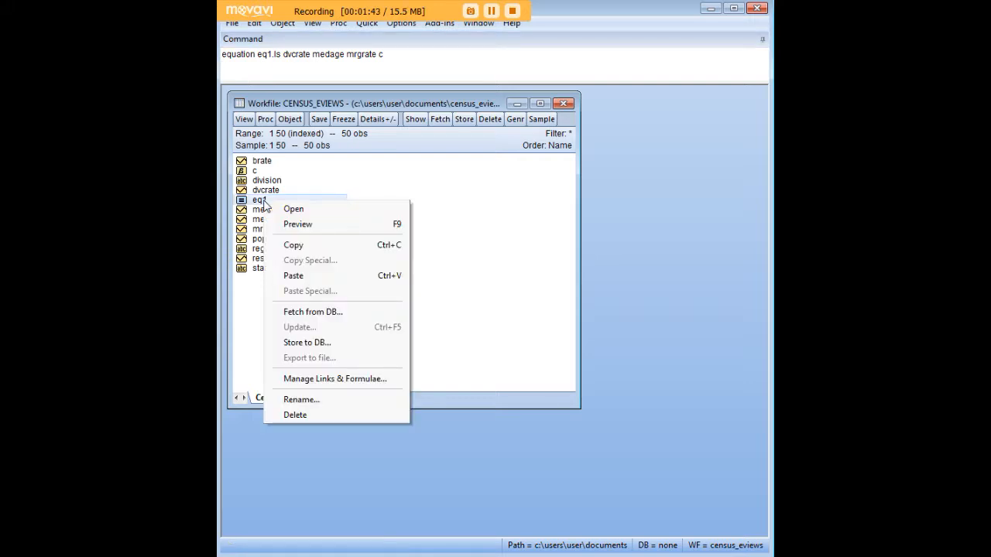
left_click(294, 207)
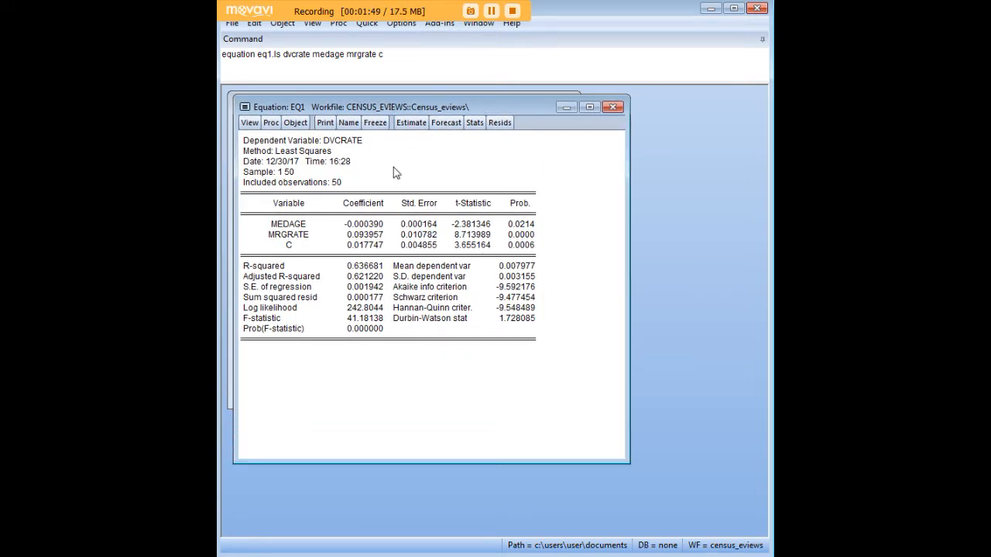
mouse_move(387, 232)
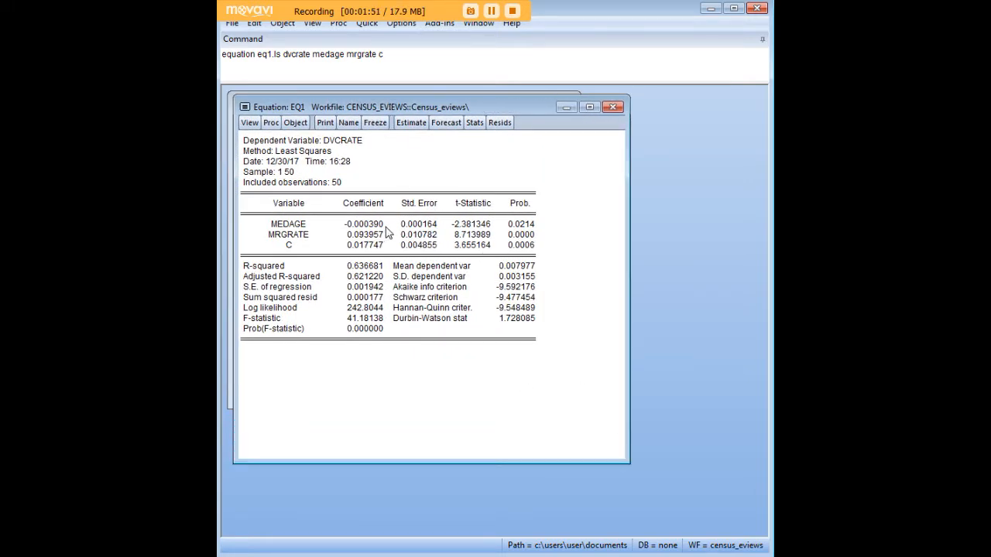
mouse_move(383, 243)
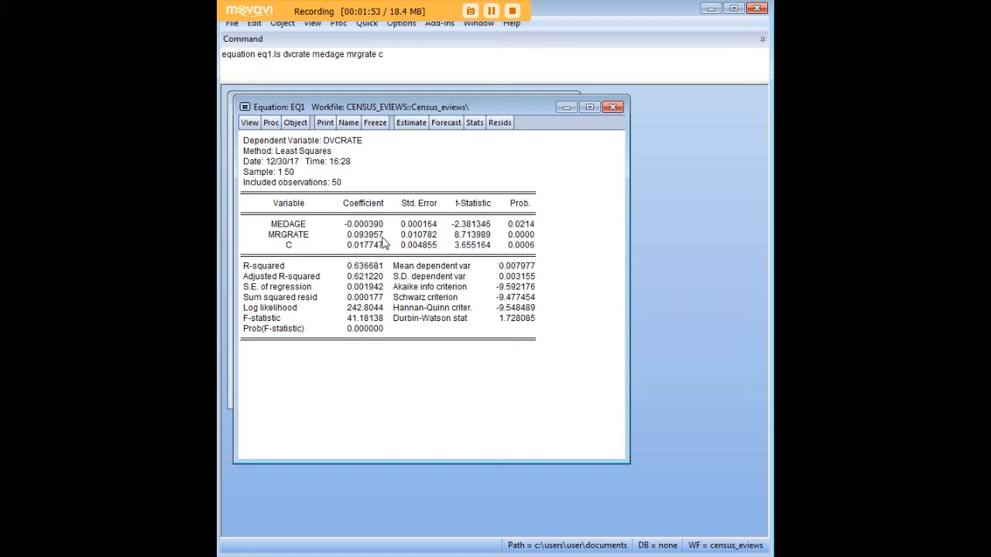
mouse_move(370, 250)
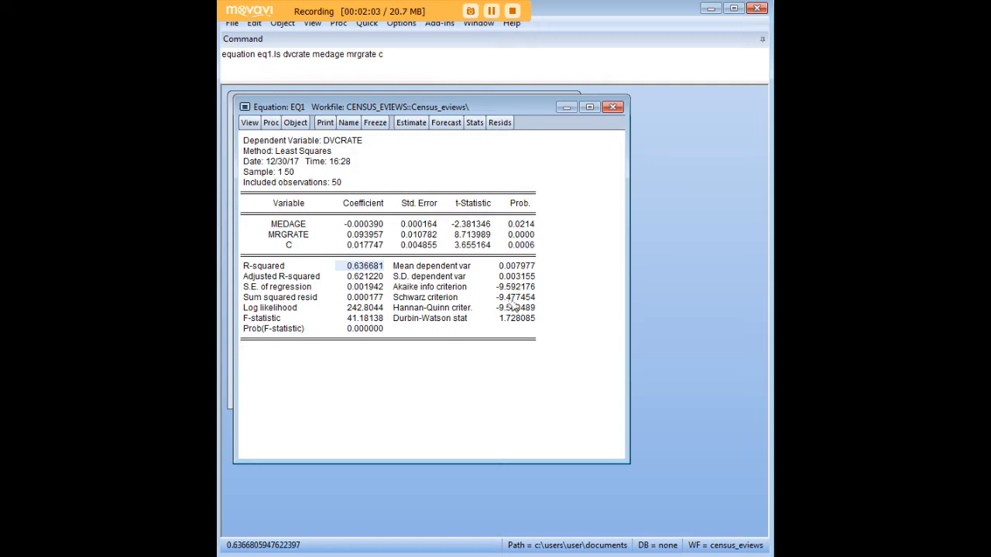
mouse_move(542, 232)
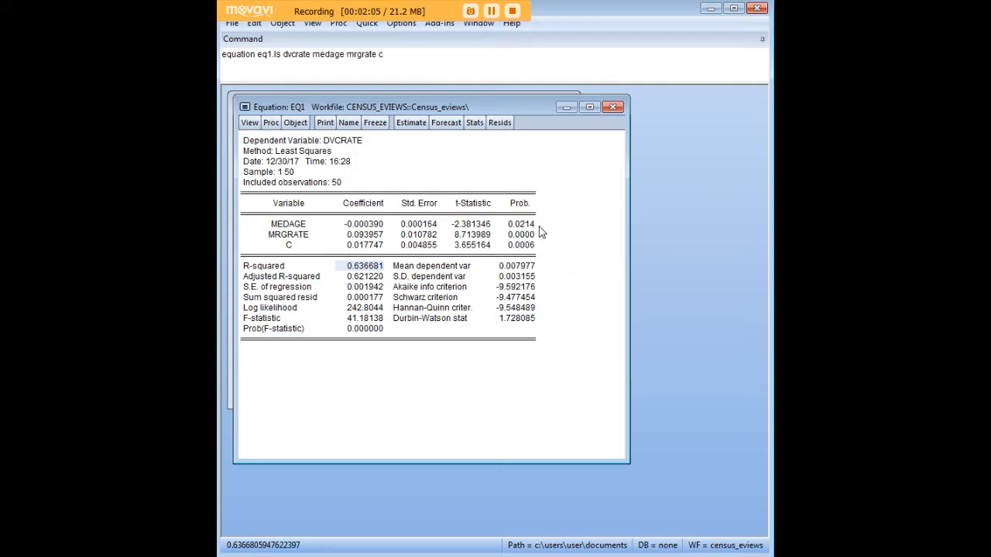
mouse_move(541, 234)
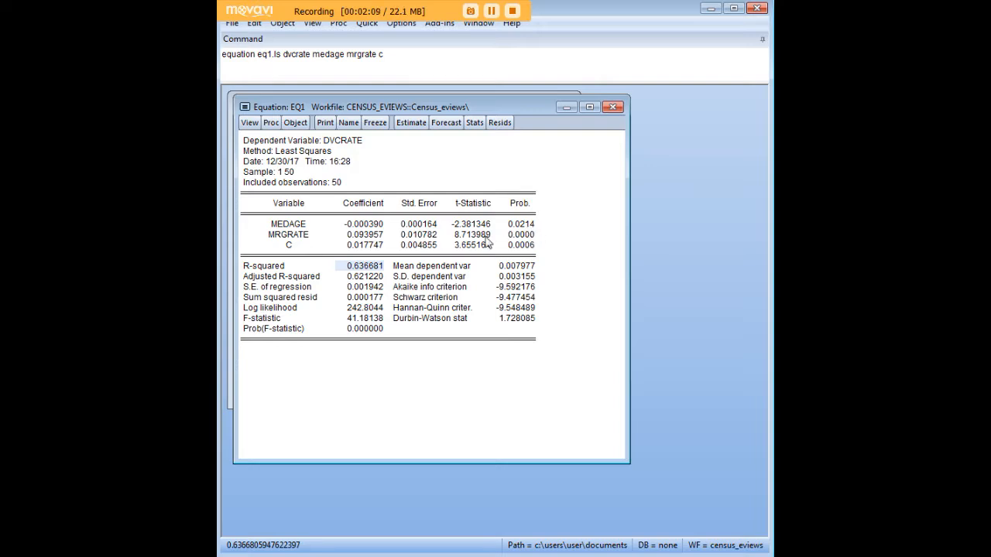
mouse_move(311, 229)
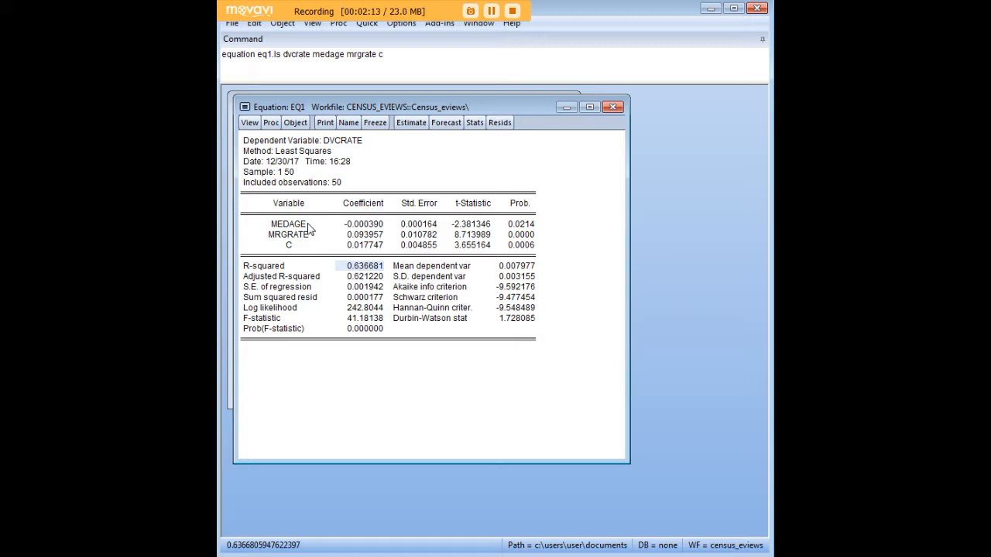
mouse_move(327, 235)
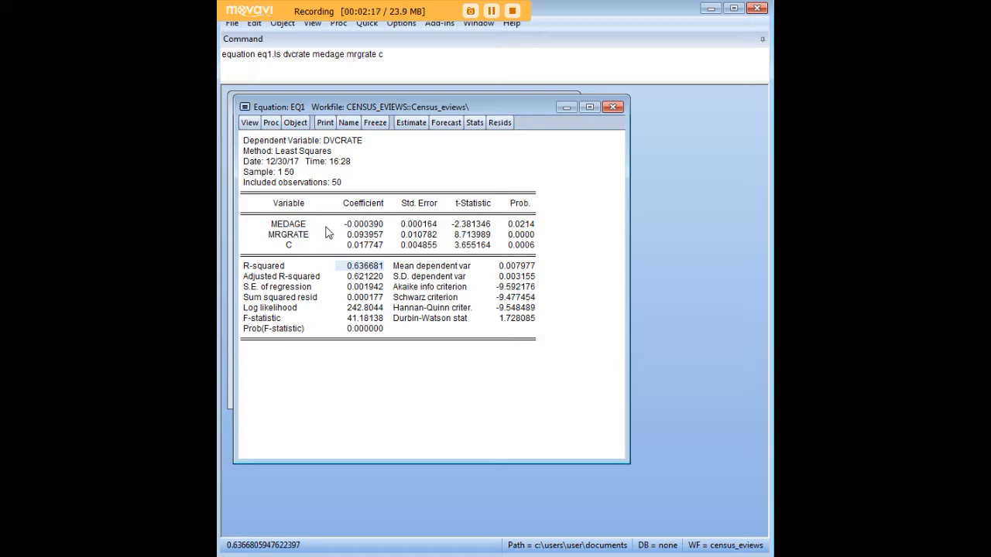
mouse_move(310, 240)
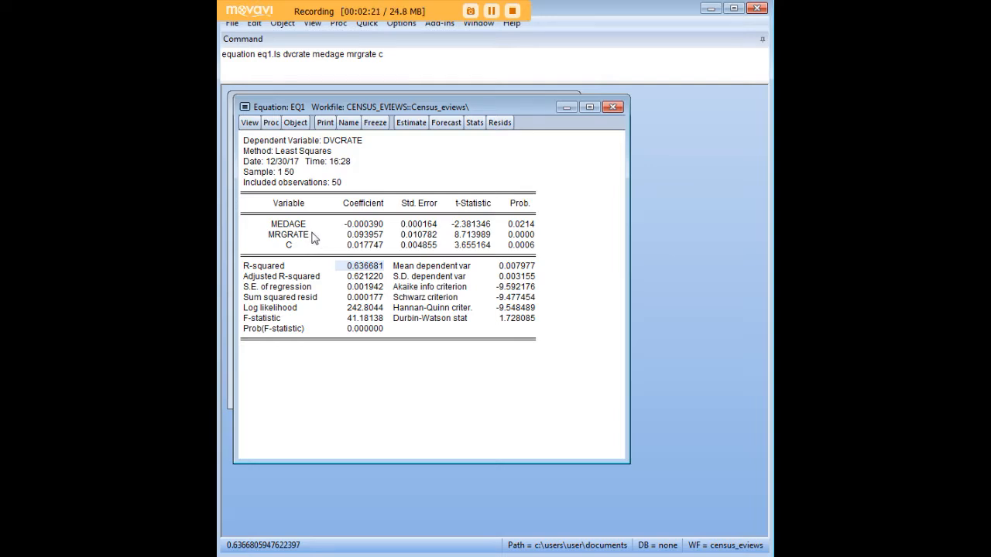
mouse_move(340, 230)
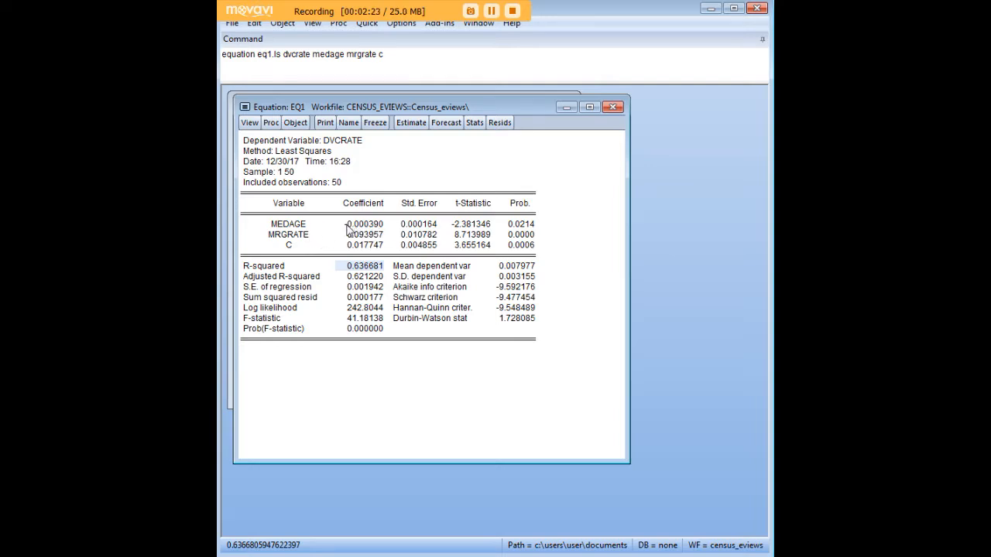
left_click(359, 245)
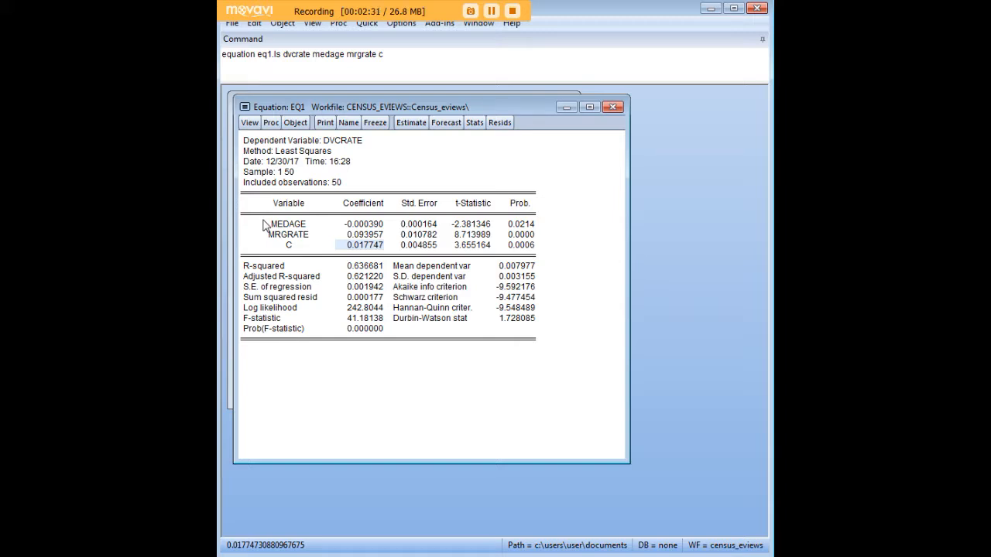
mouse_move(265, 224)
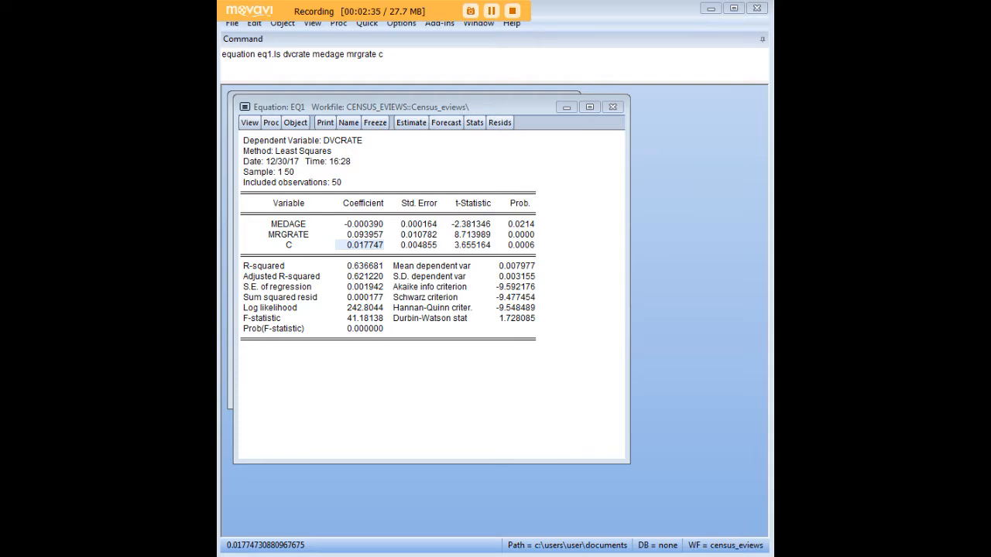
mouse_move(537, 117)
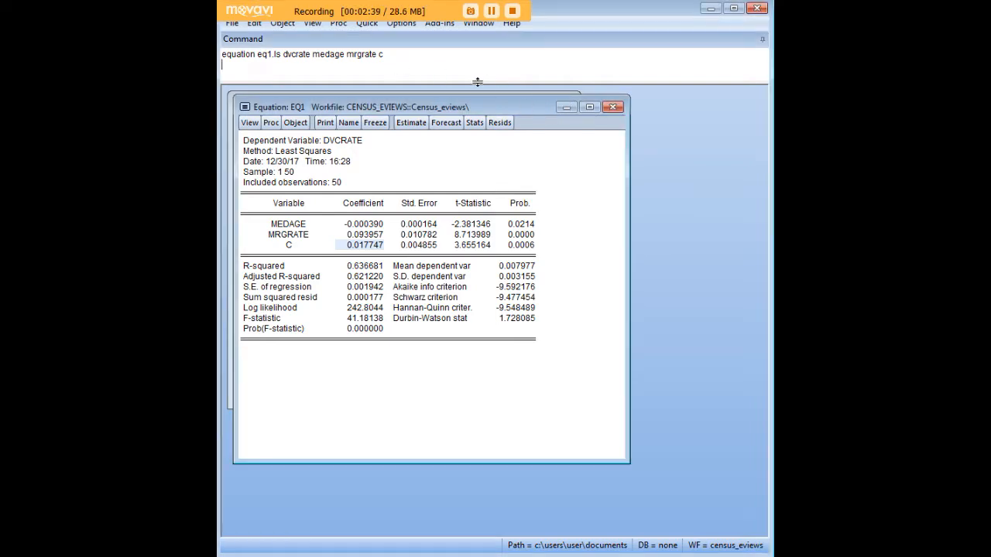
Run 'eq1.hettest medage mrgrate c' for a Breusch-Pagan-Godfrey test, F-statistic 0.1778, Prob 0.8377.
type("eq1.hettest medage mrgrate c")
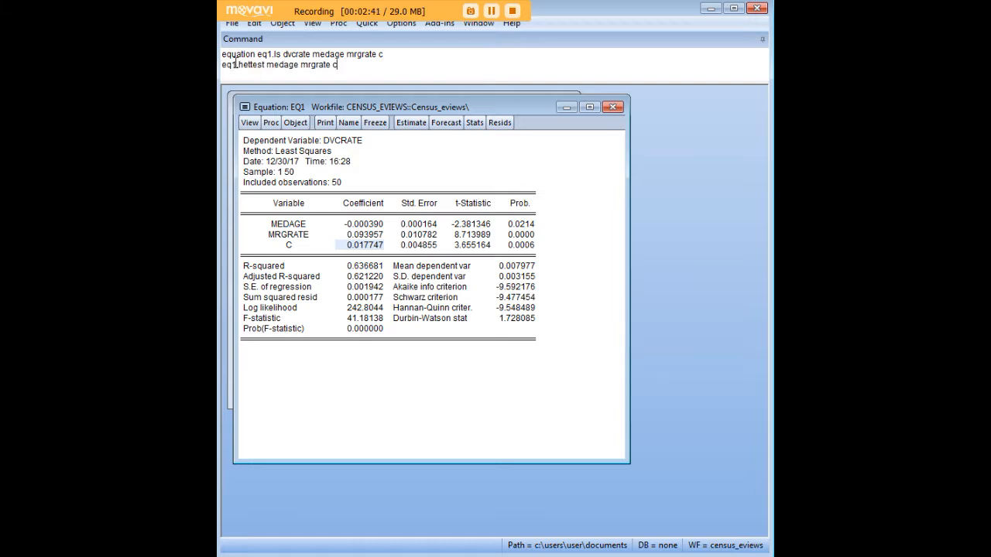
double_click(246, 65)
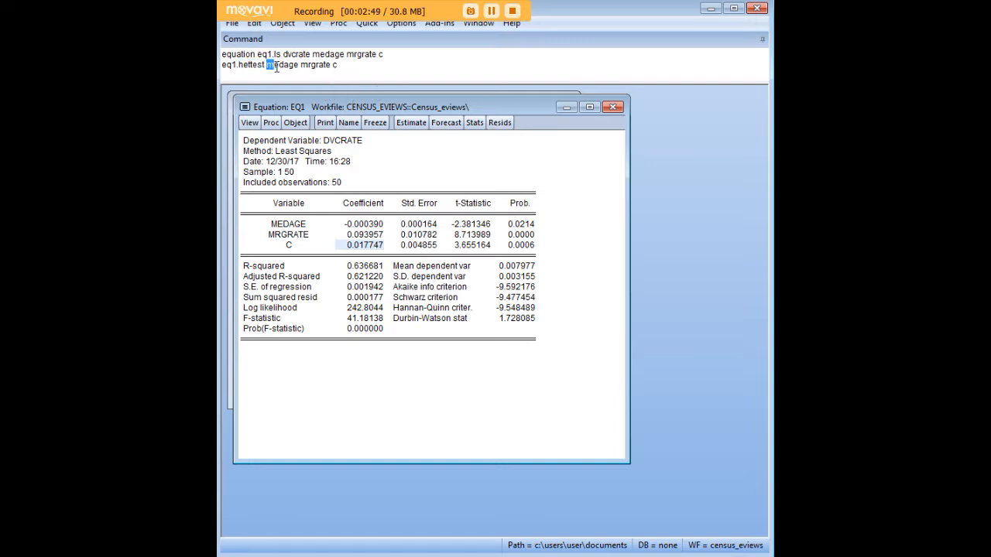
left_click_drag(266, 65, 338, 65)
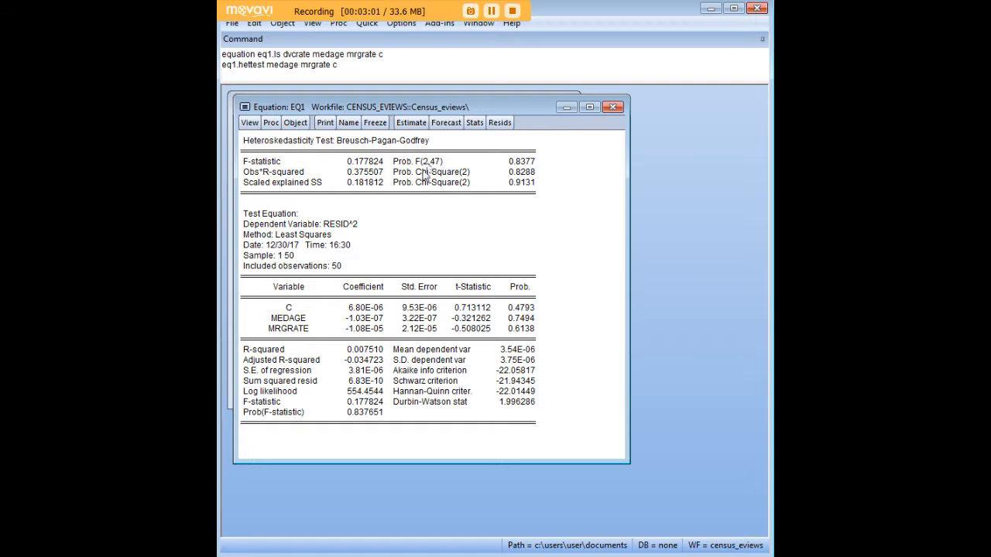
left_click(522, 161)
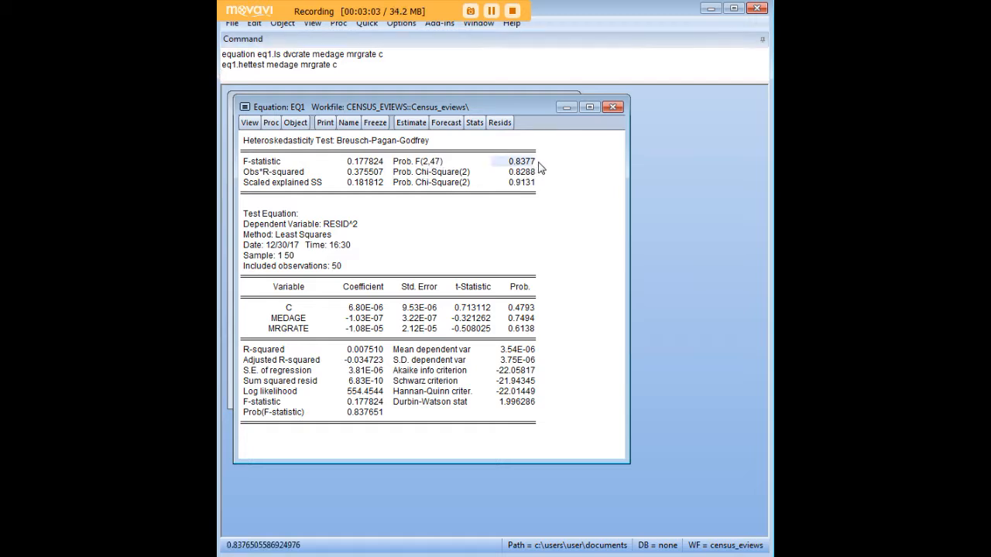
mouse_move(550, 192)
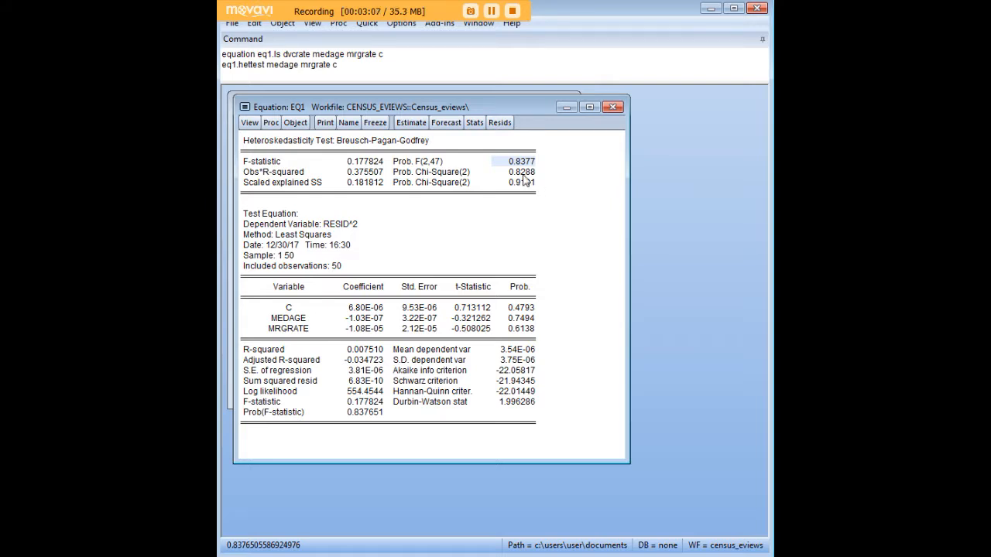
mouse_move(528, 201)
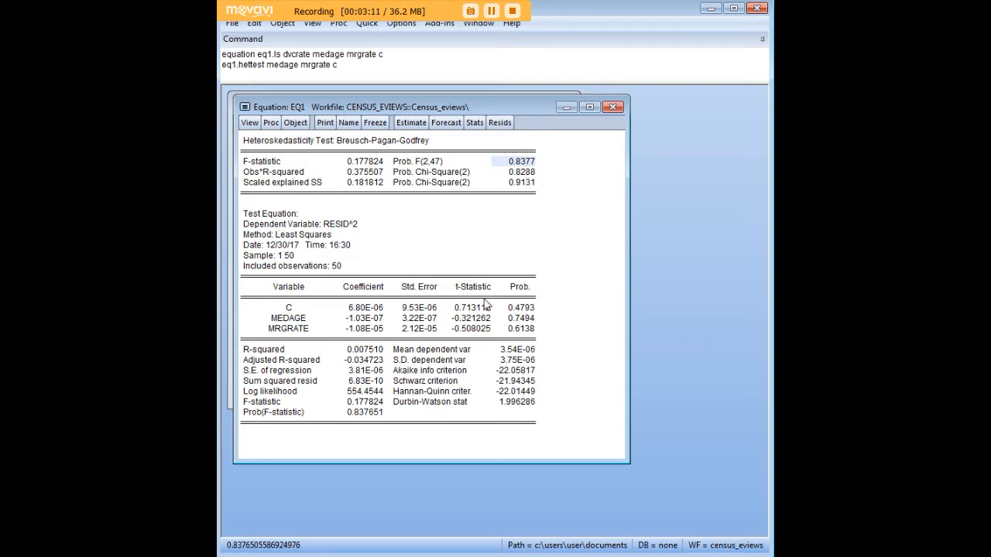
mouse_move(310, 328)
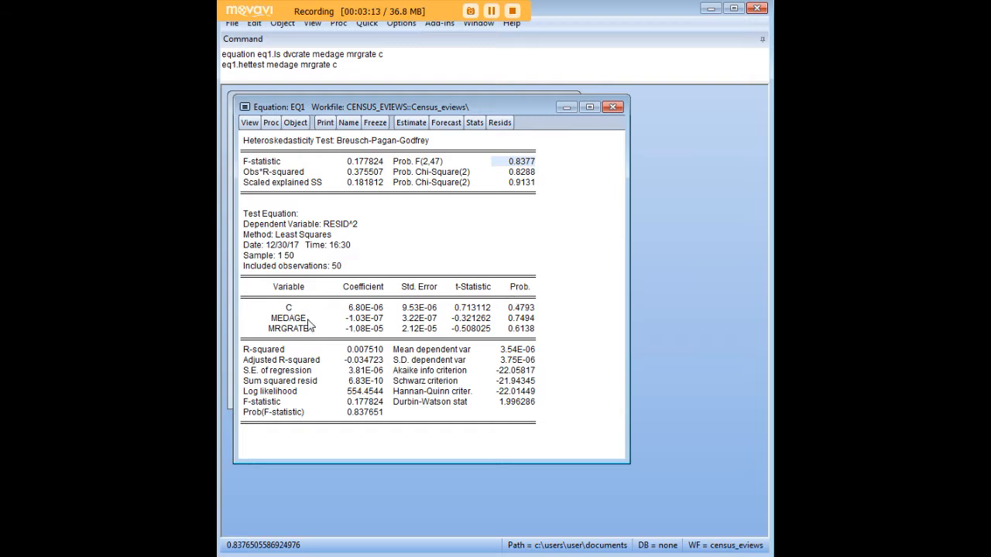
mouse_move(325, 319)
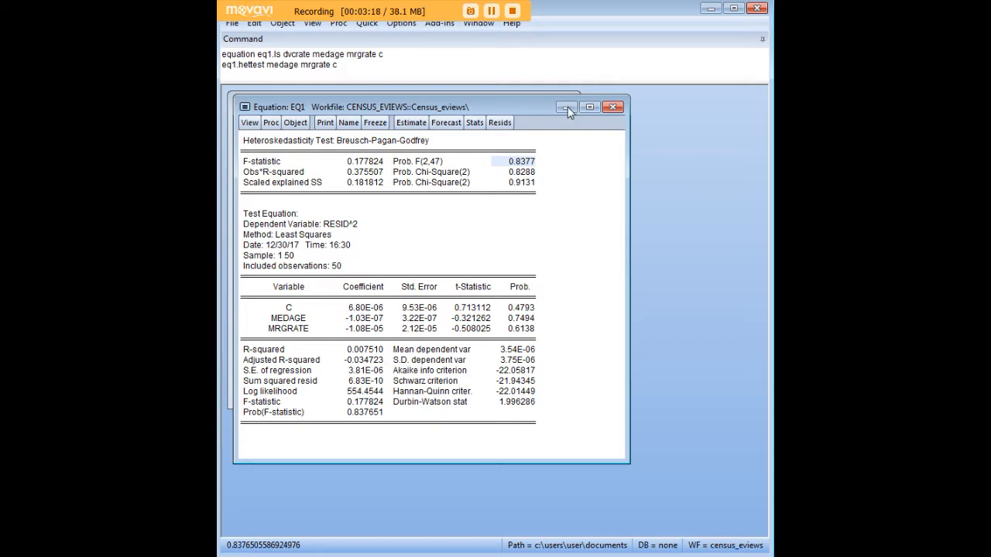
Minimize EQ1 and select the dvcrate and mrgrate series in the census workfile list.
left_click(563, 107)
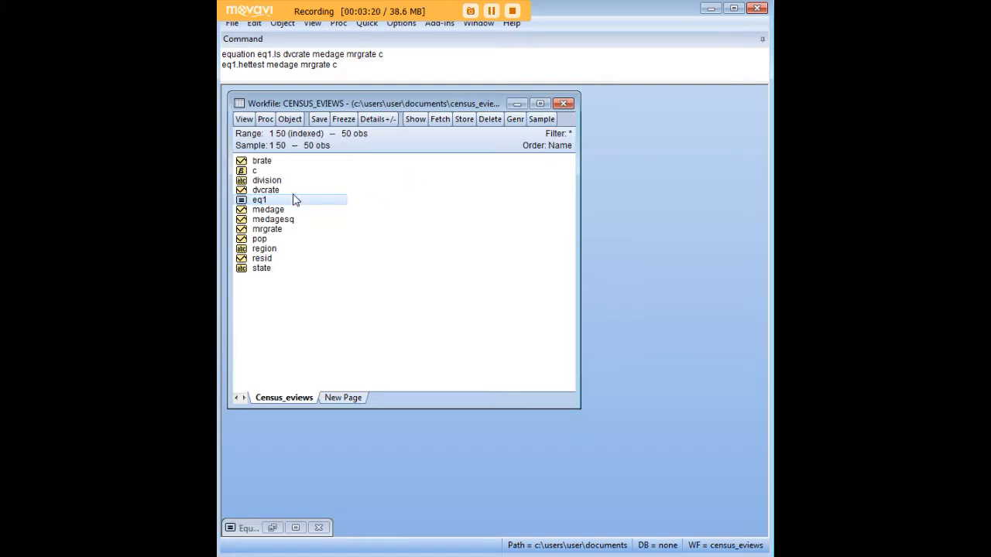
left_click(264, 189)
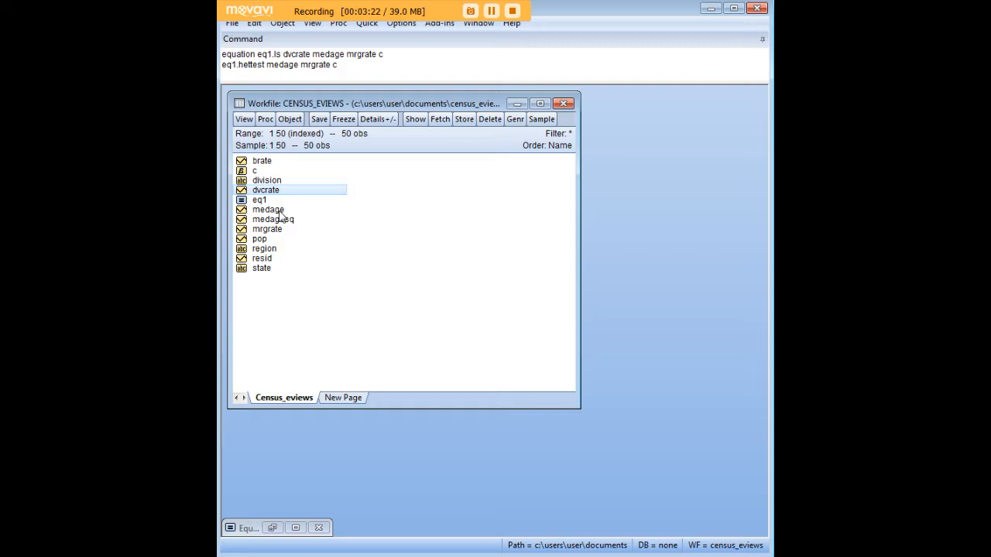
left_click(266, 229)
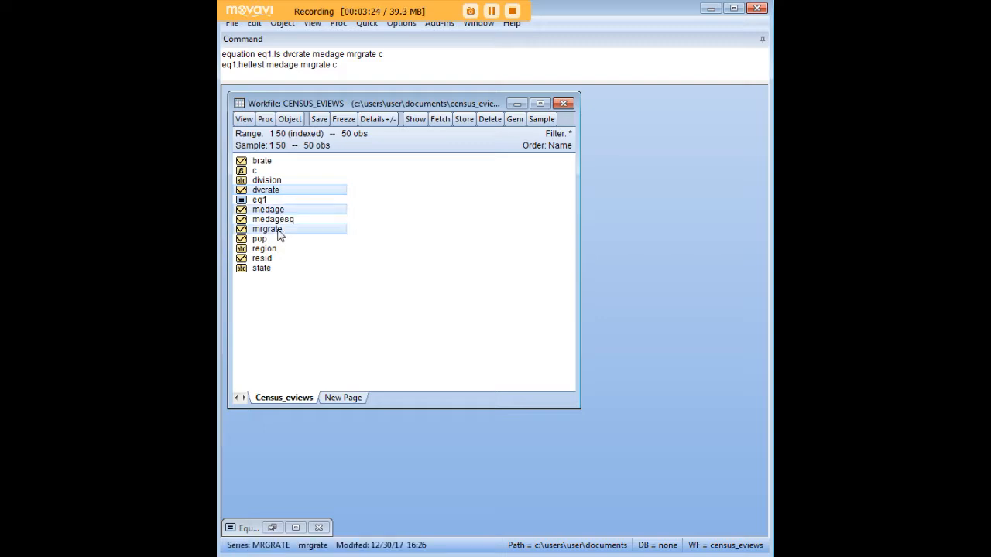
mouse_move(408, 241)
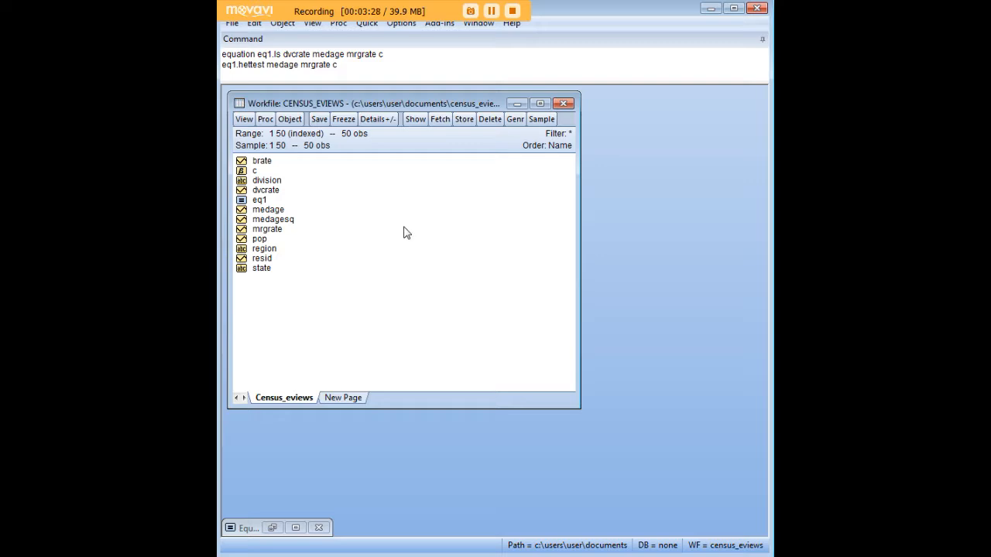
left_click(364, 23)
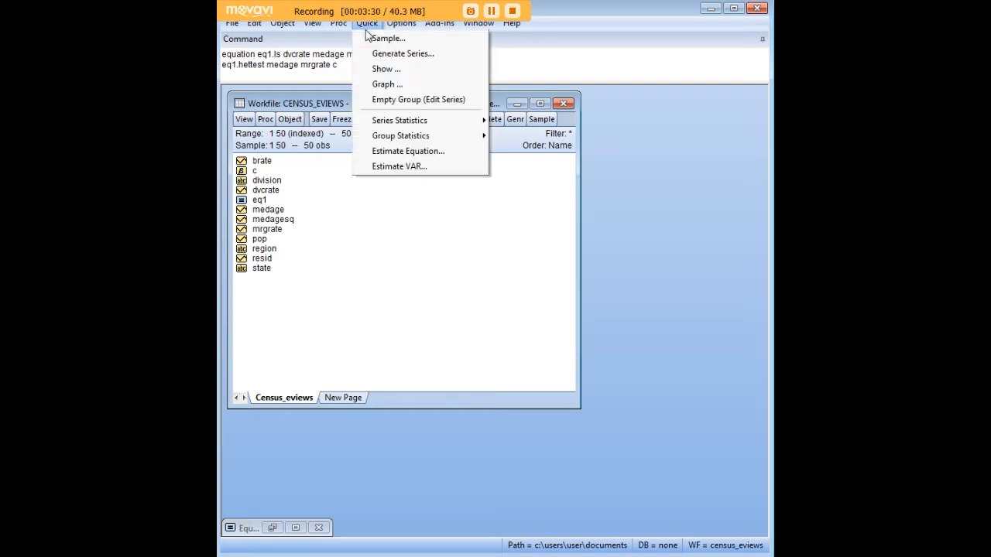
left_click(409, 152)
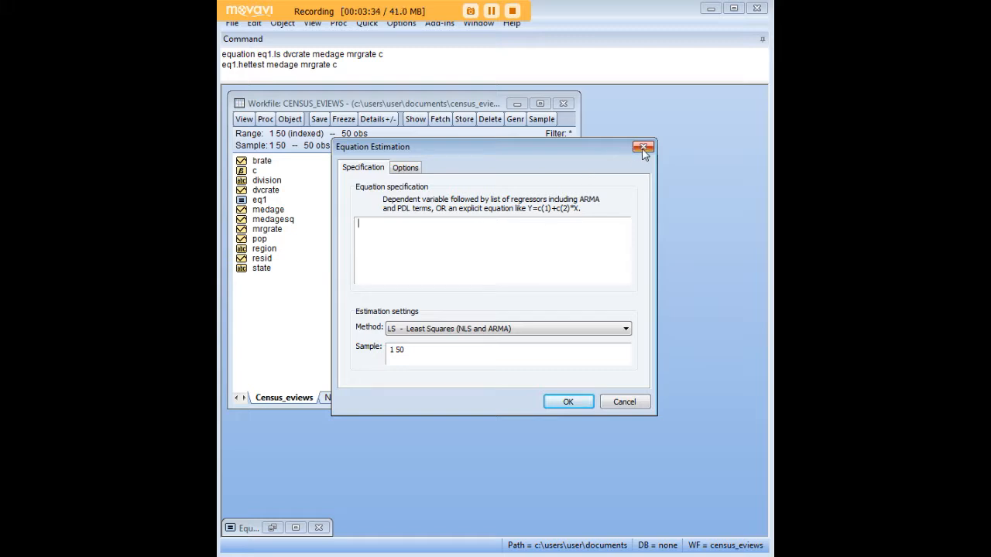
left_click(642, 147)
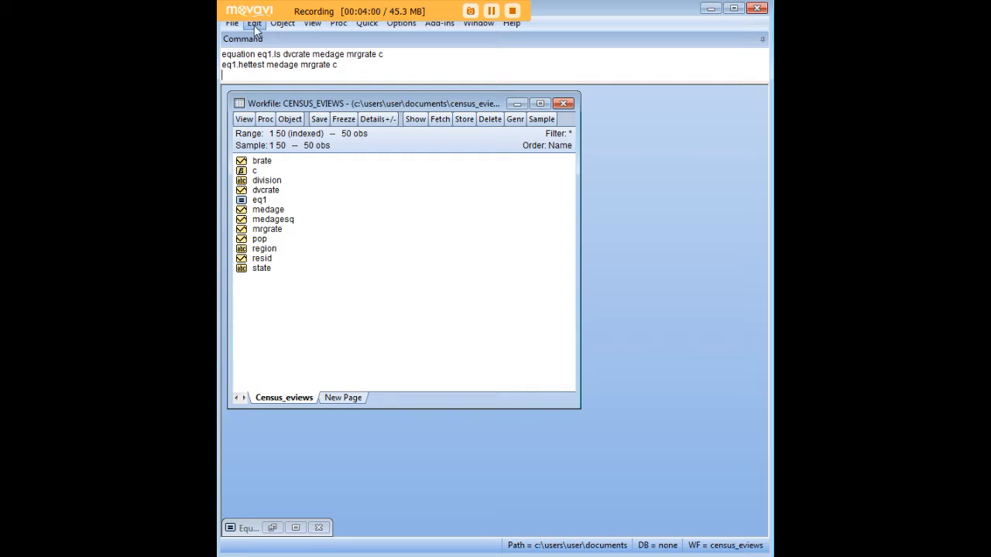
Create a new empty untitled program window via File > New > Program.
left_click(232, 23)
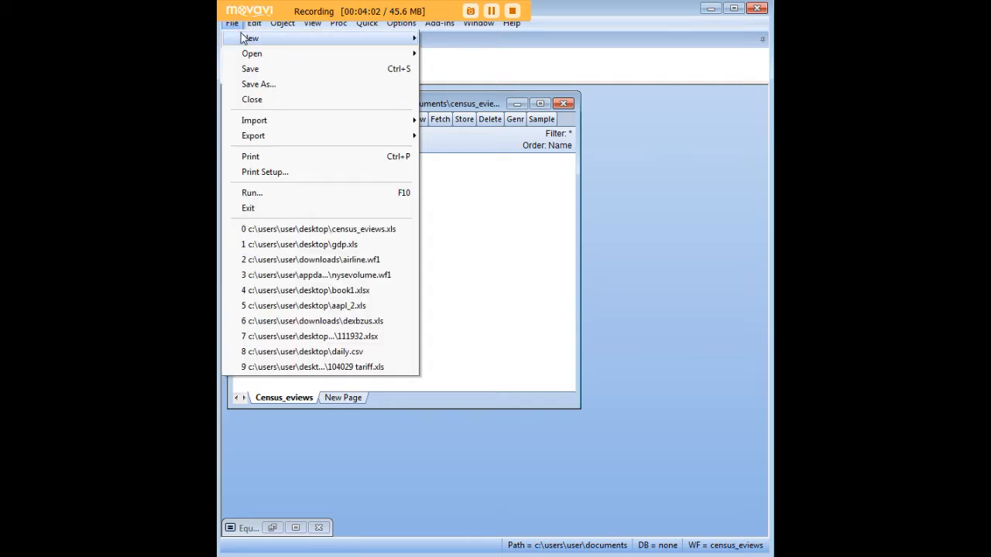
mouse_move(249, 37)
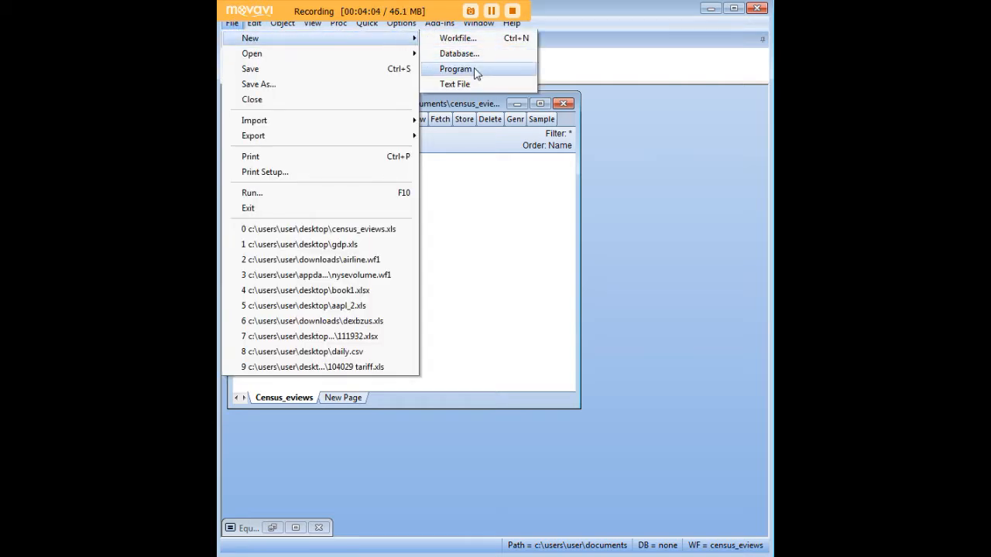
left_click(455, 68)
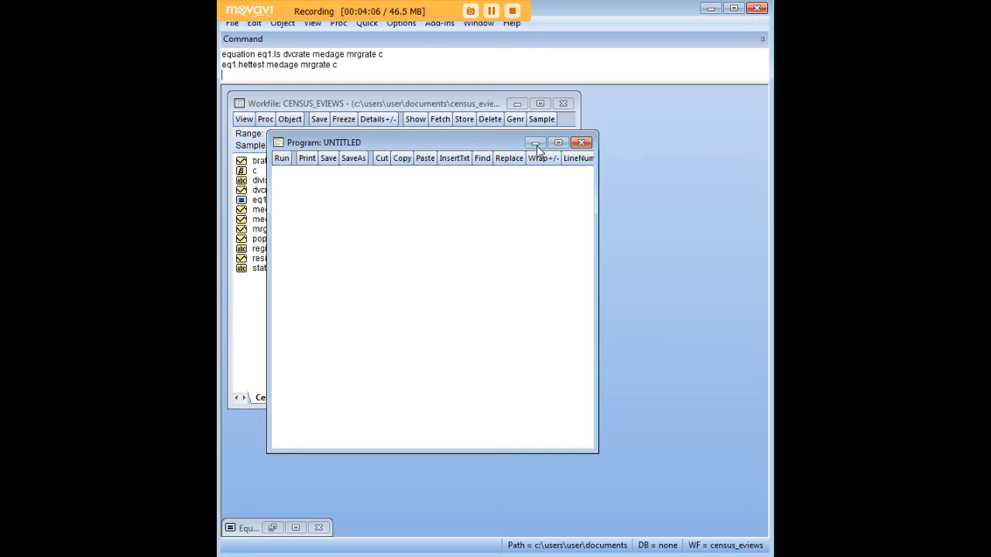